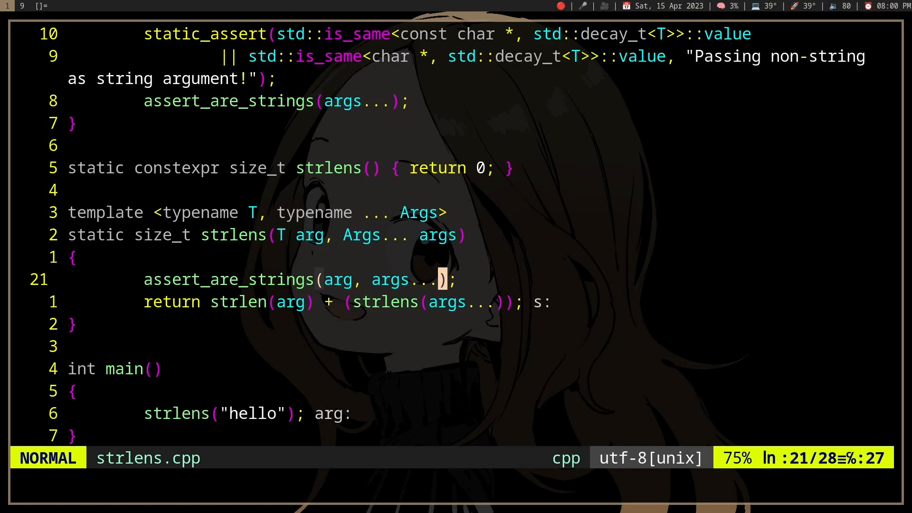
Add , "world" as a second argument to the strlens call in main.
key("i")
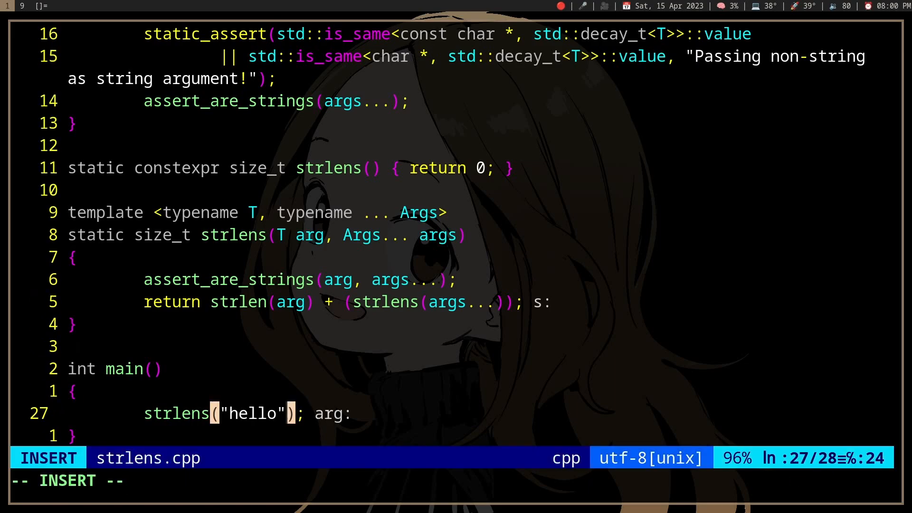
type(", \"world\"")
type("v")
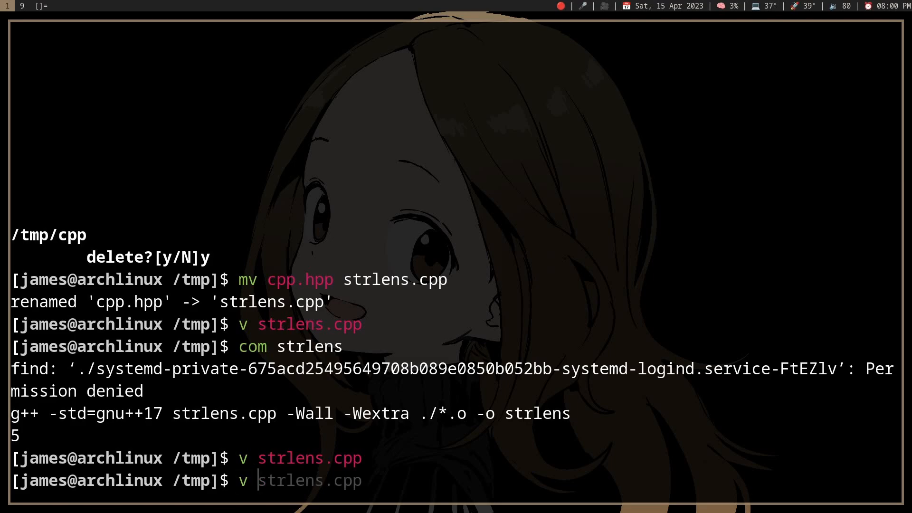
Create new.cpp with #include "strlens.cpp" and a strlens("hello", 3) call in main.
type("new.cpp")
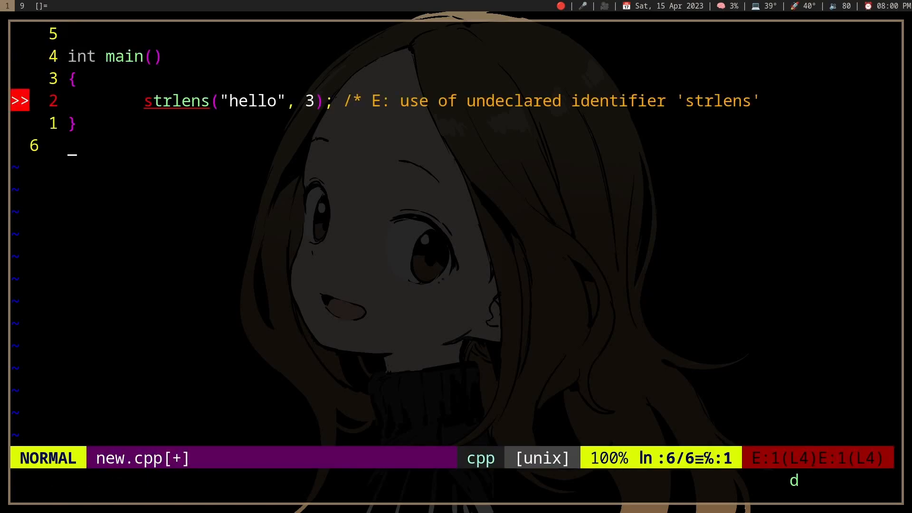
type("#include <")
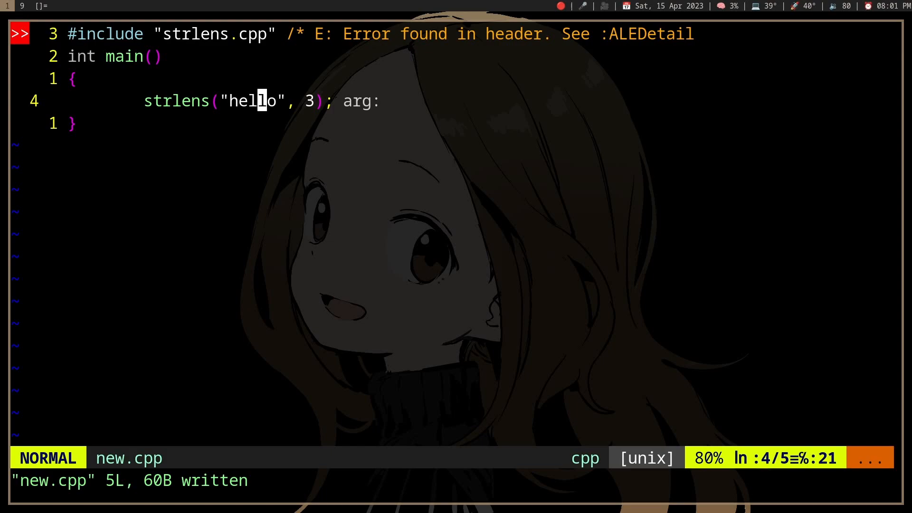
key("O")
type("c")
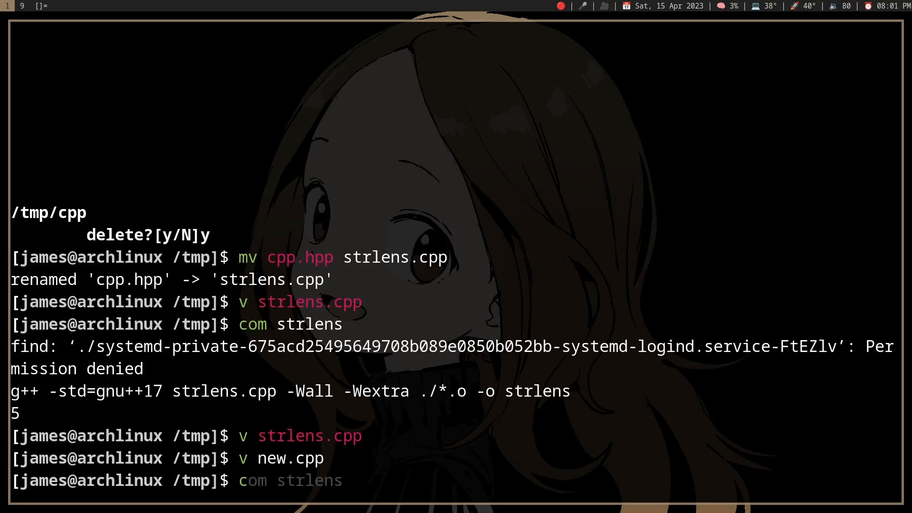
Reopen new.cpp in Vim from the bash prompt.
type("new.cpp")
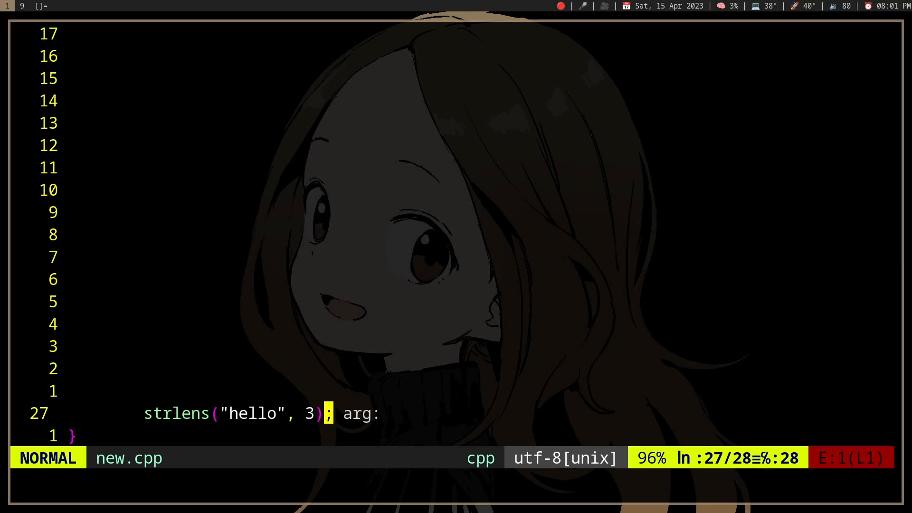
Run :ALEDetail to show the 'Passing non-string as string argument!' assertion failure.
type(":ALE")
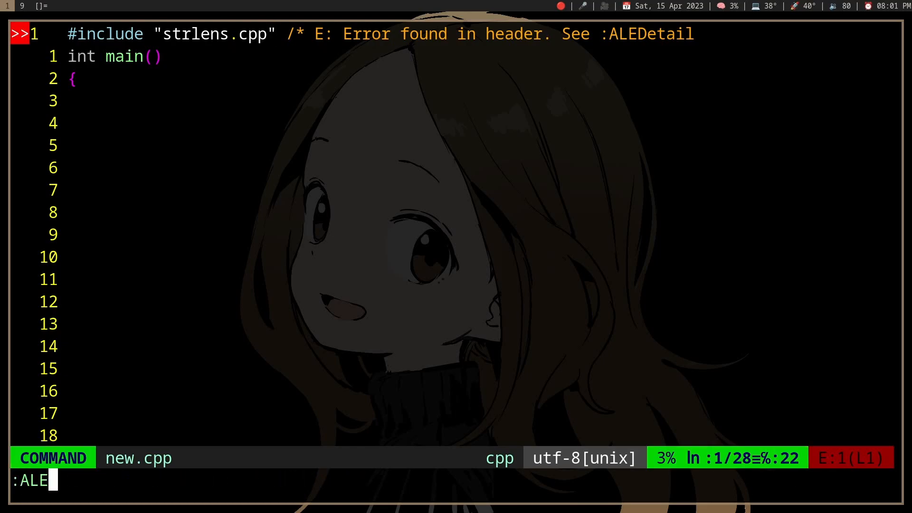
key("Return")
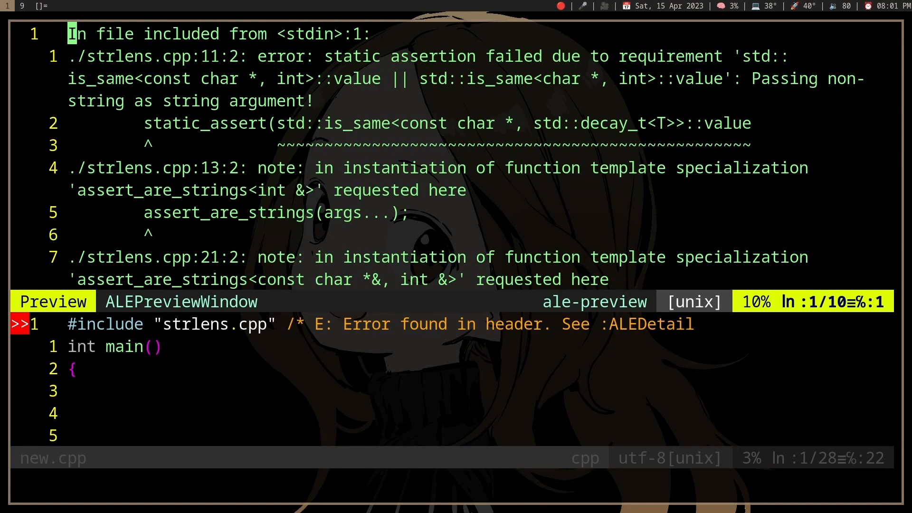